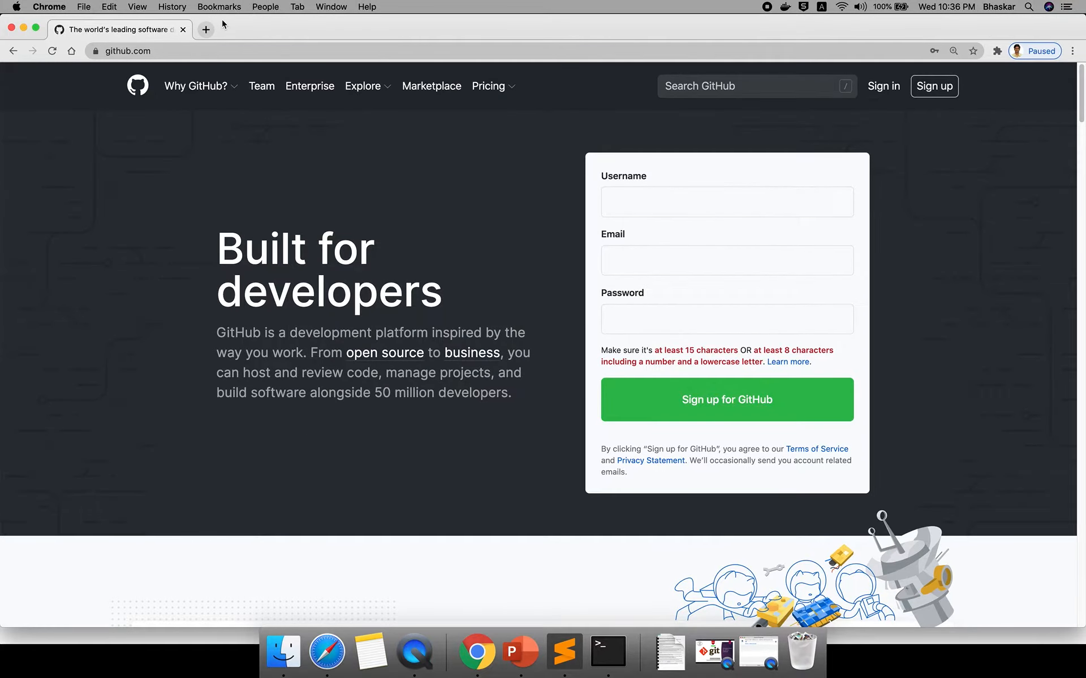
Step: Search Google for "git download" in a new browser tab
left_click(205, 30)
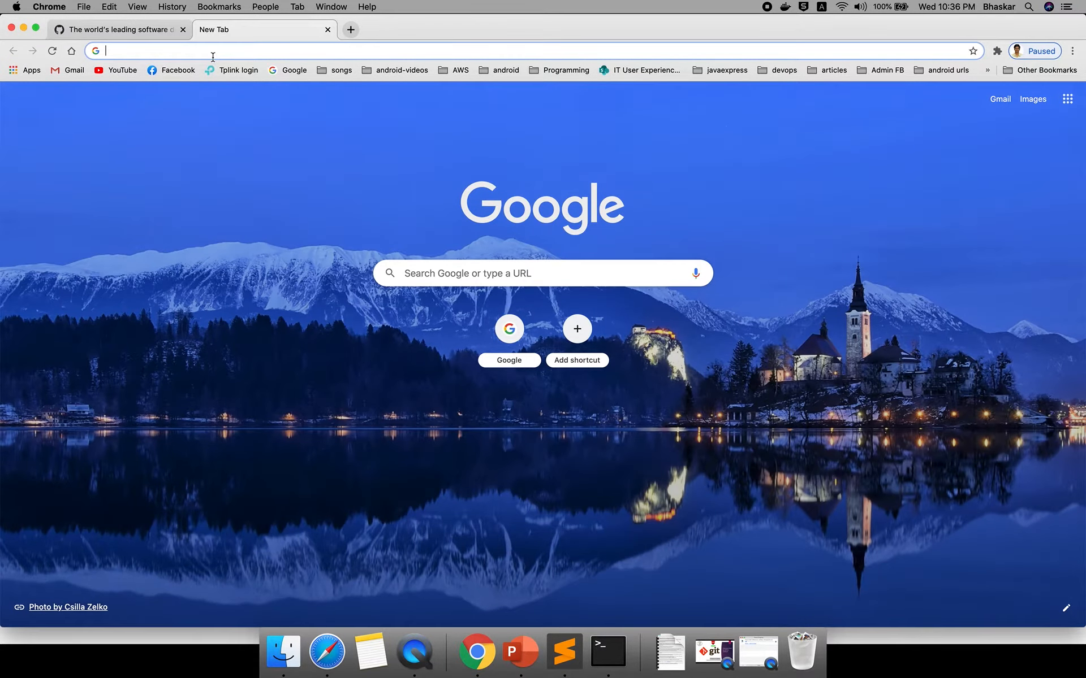
type("gitscm")
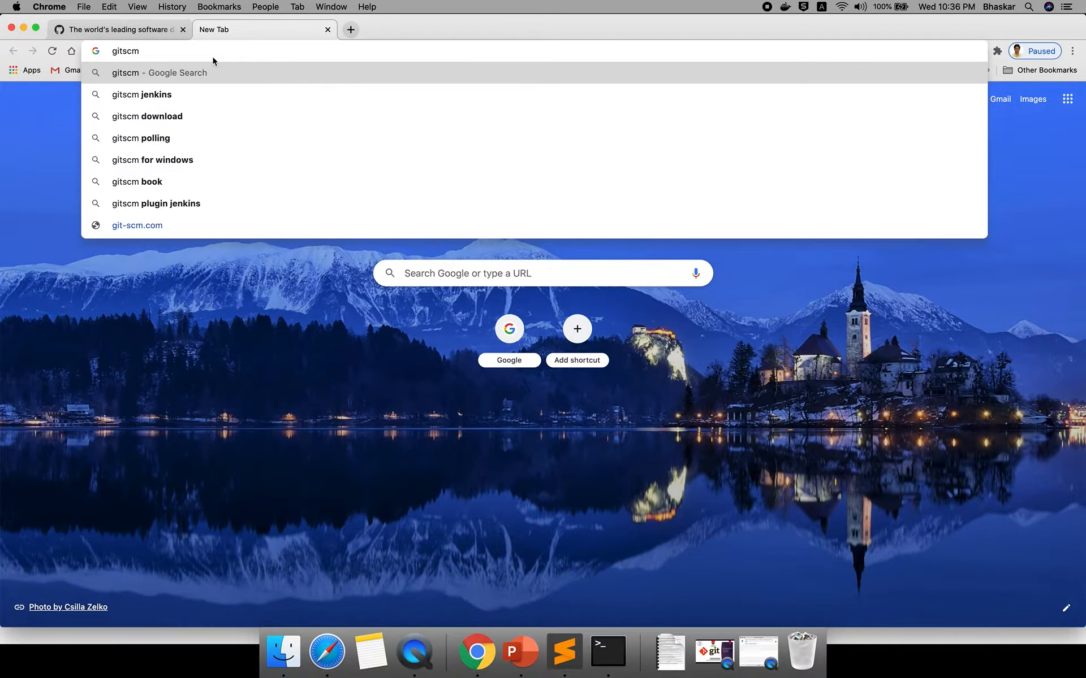
type("git download")
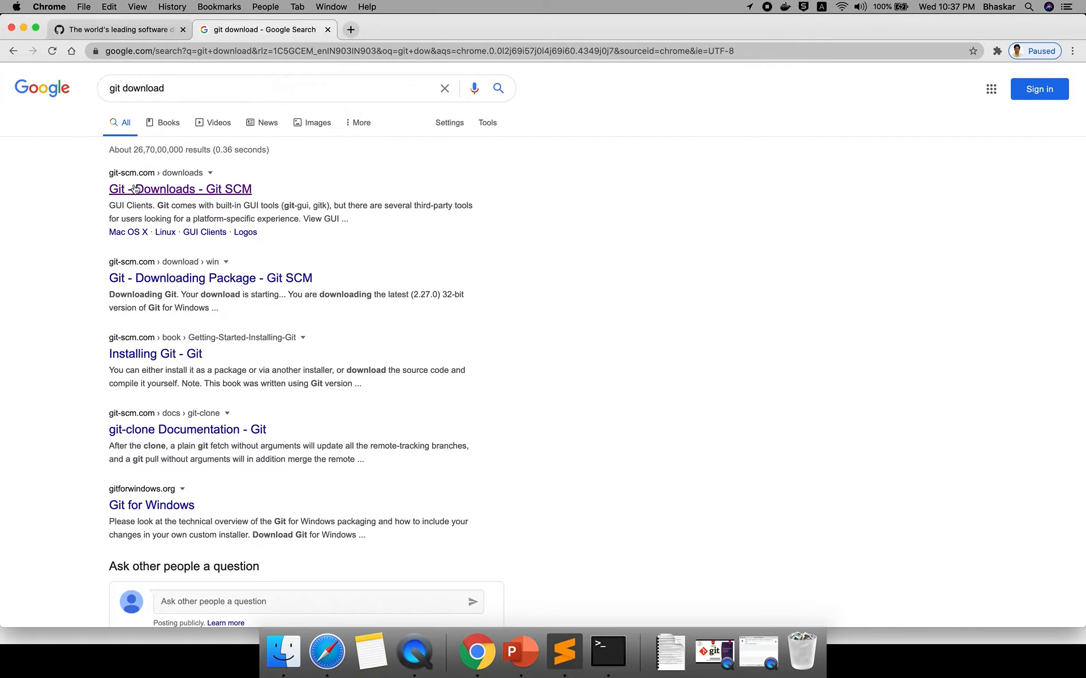
Step: Open the "Git - Downloads - Git SCM" result from the git download search
left_click(179, 189)
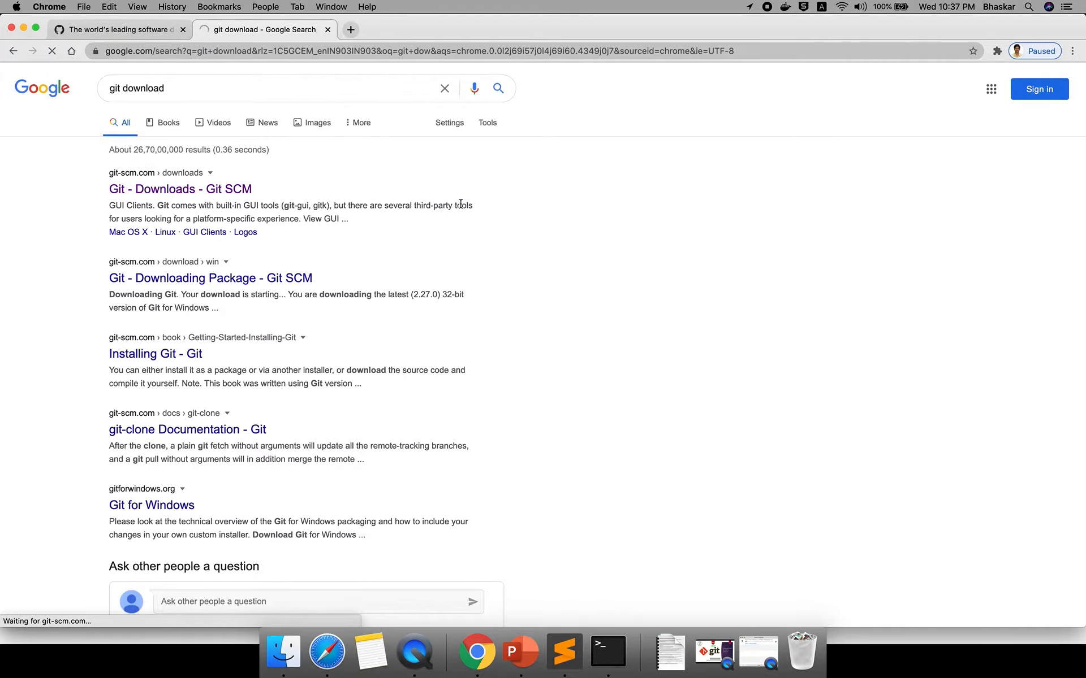
left_click(180, 189)
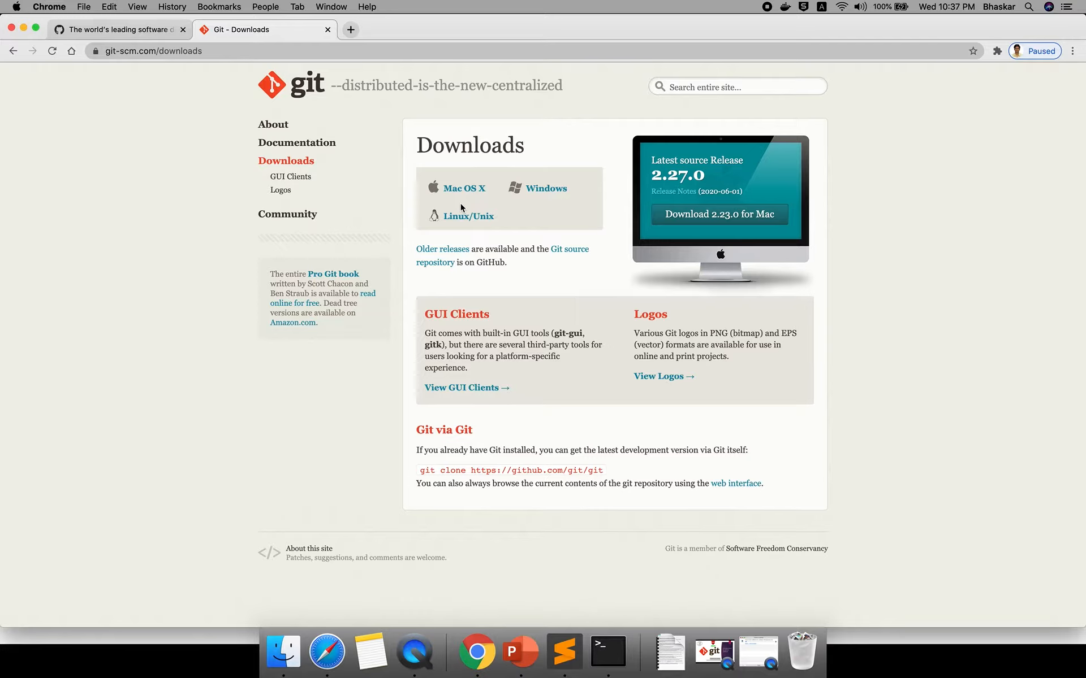
mouse_move(626, 208)
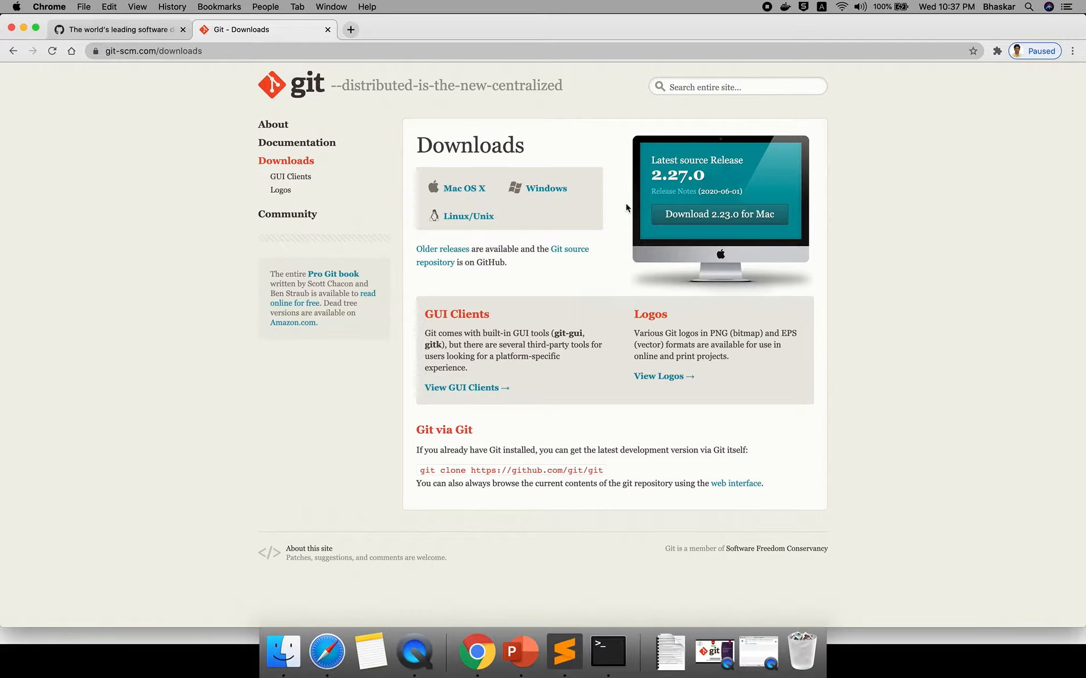
mouse_move(446, 193)
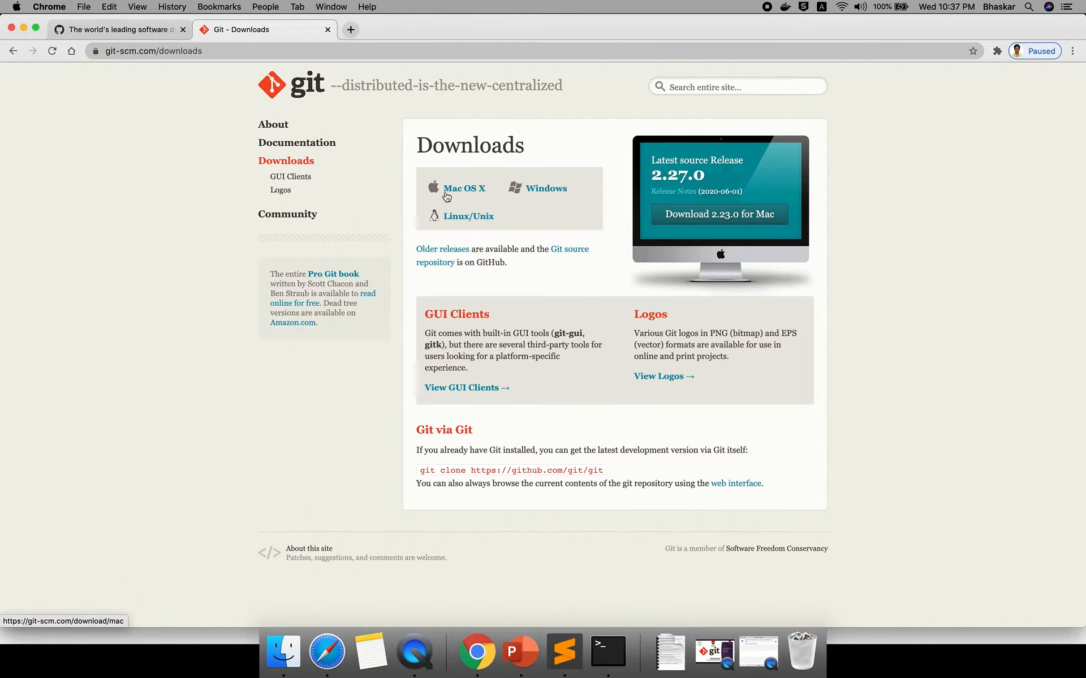
mouse_move(405, 75)
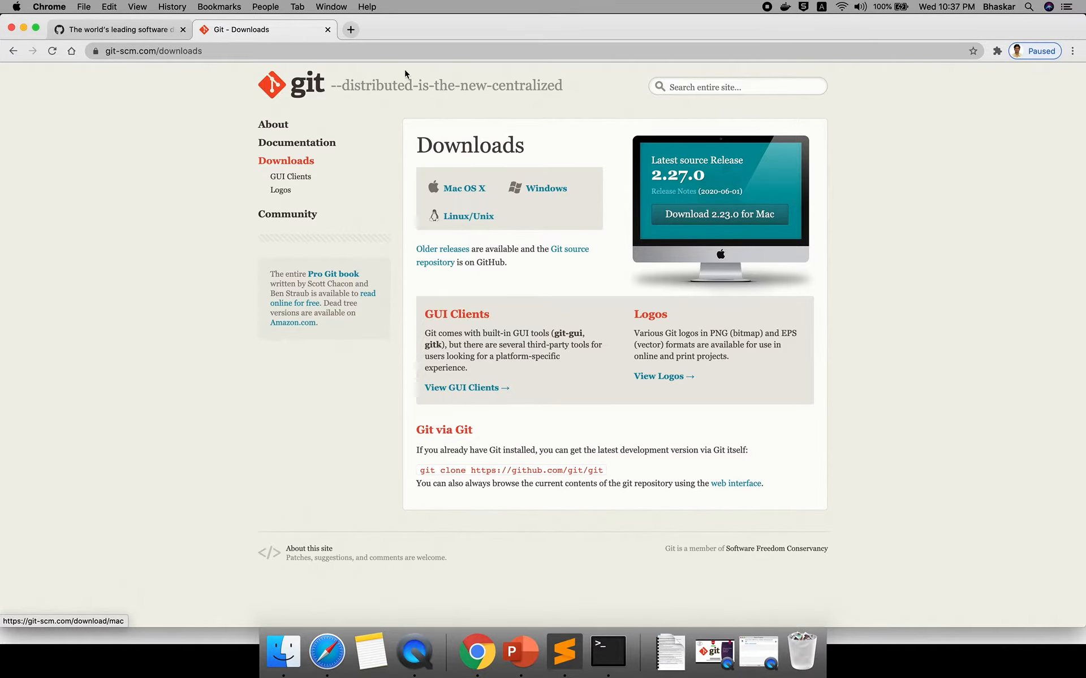
Step: Reach the Git SCM Downloads page again from a "gitbash" search in a new tab
left_click(351, 29)
type("gitbash")
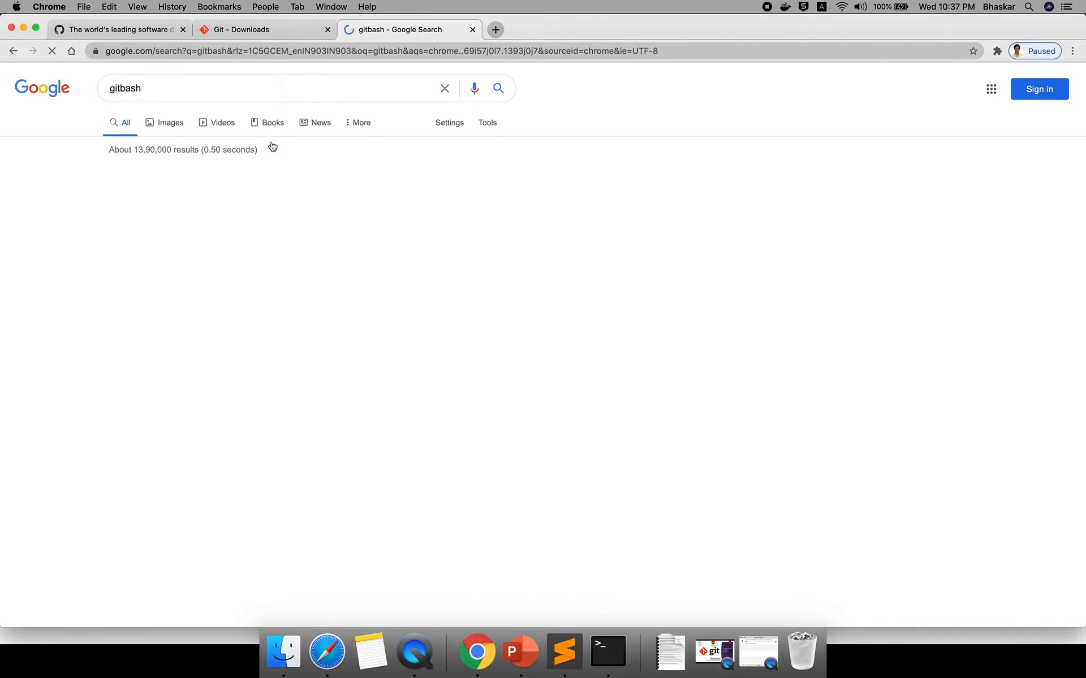
left_click(180, 211)
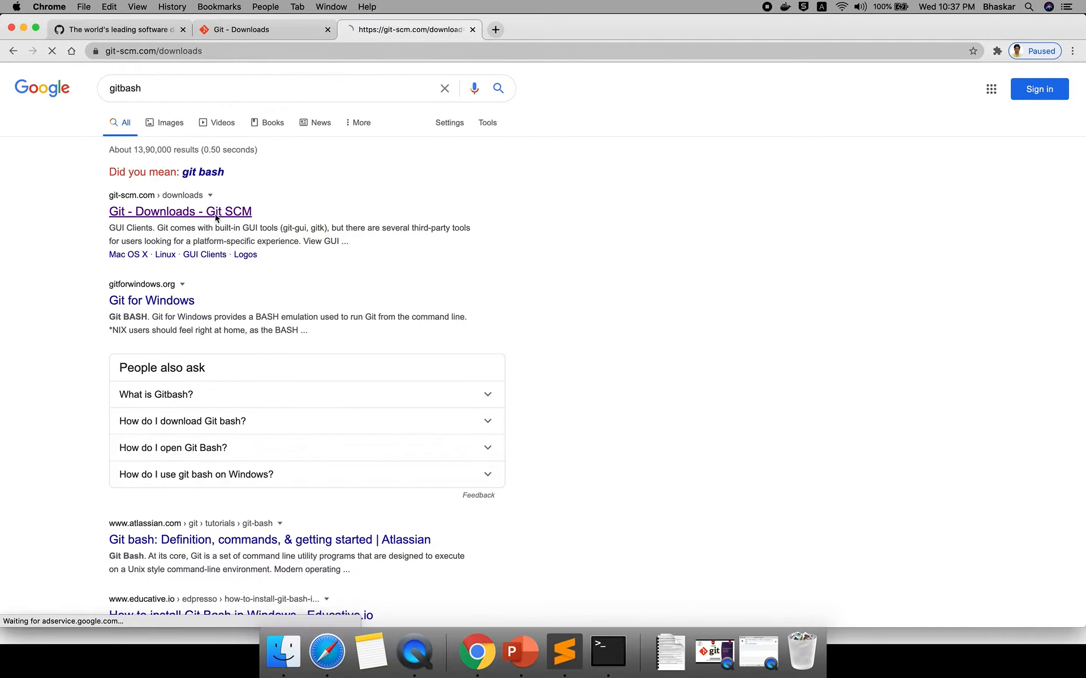
left_click(180, 211)
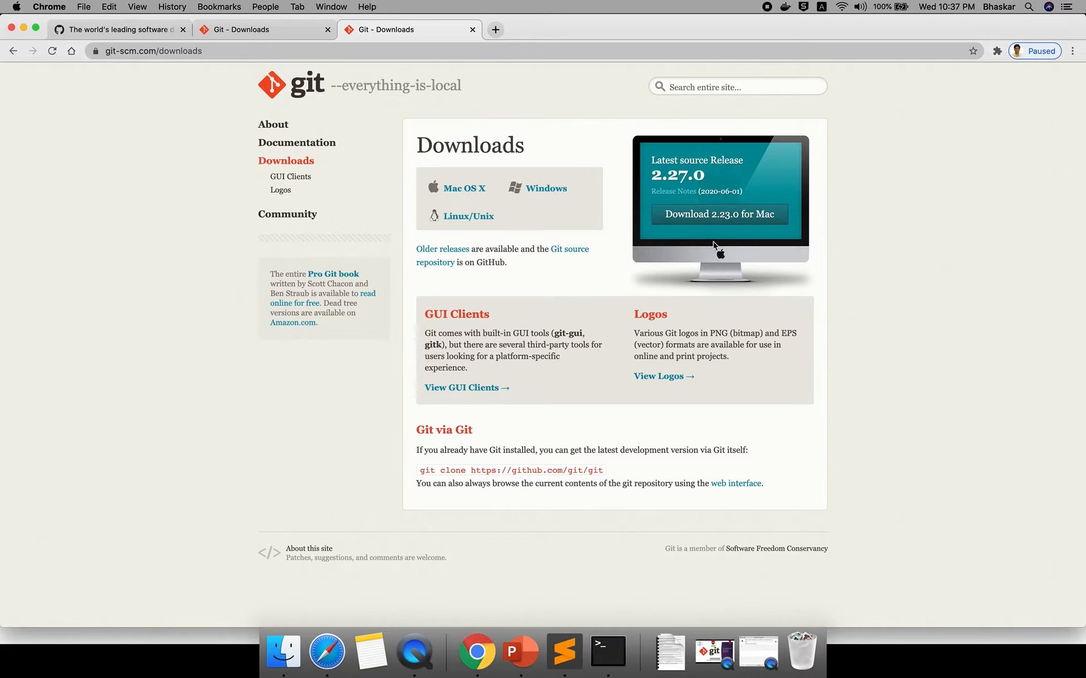
mouse_move(528, 353)
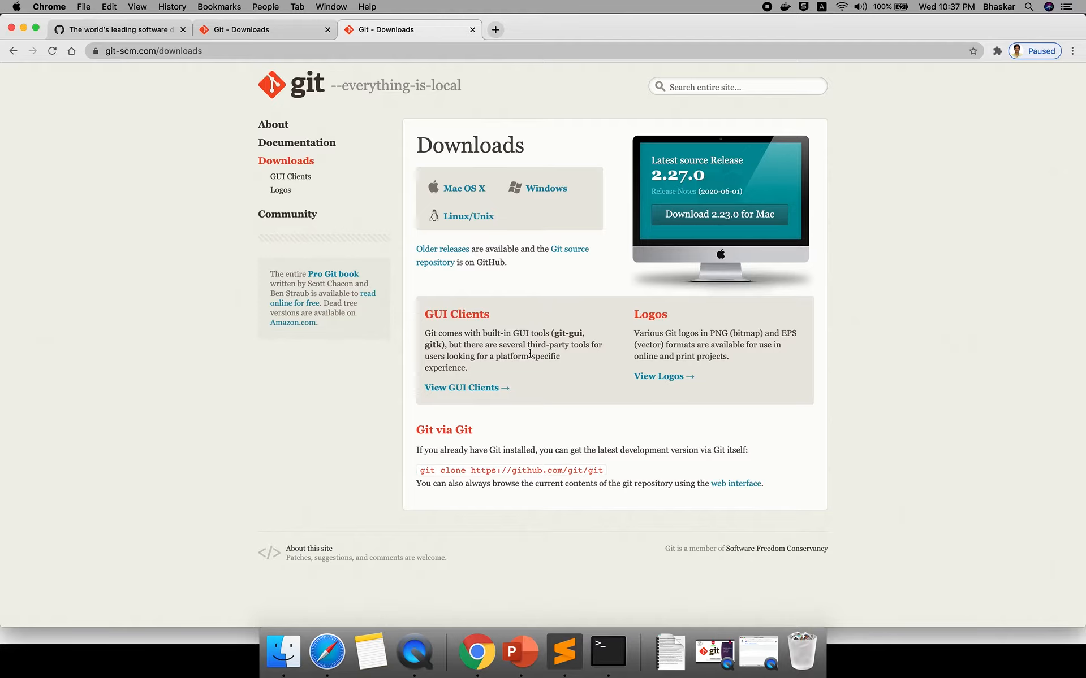
mouse_move(536, 199)
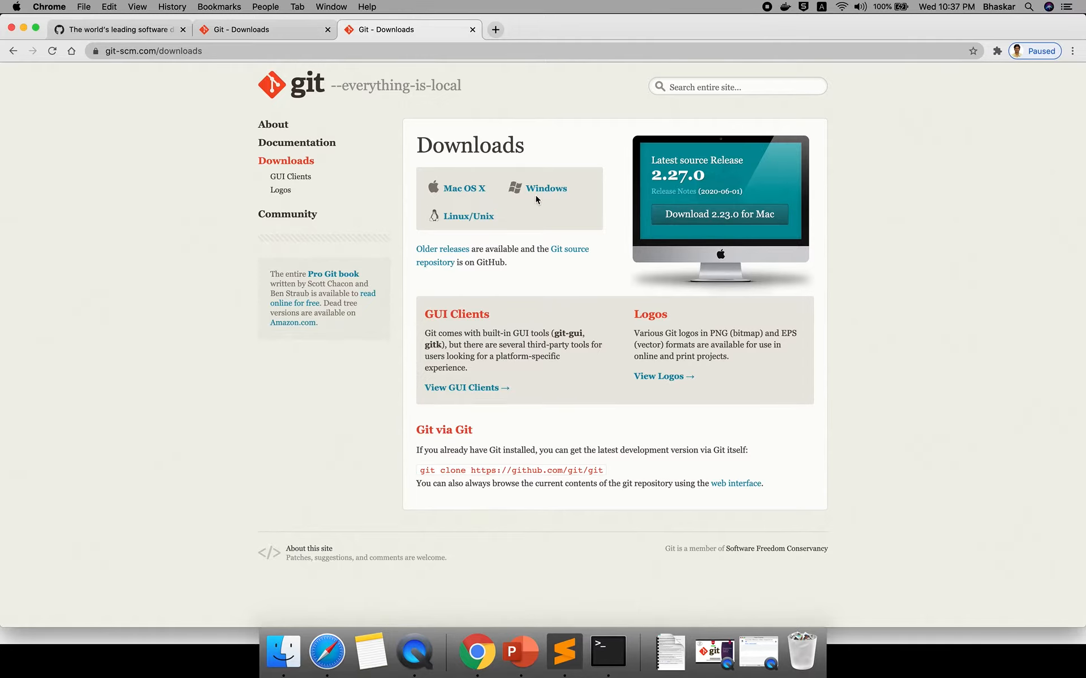
mouse_move(463, 188)
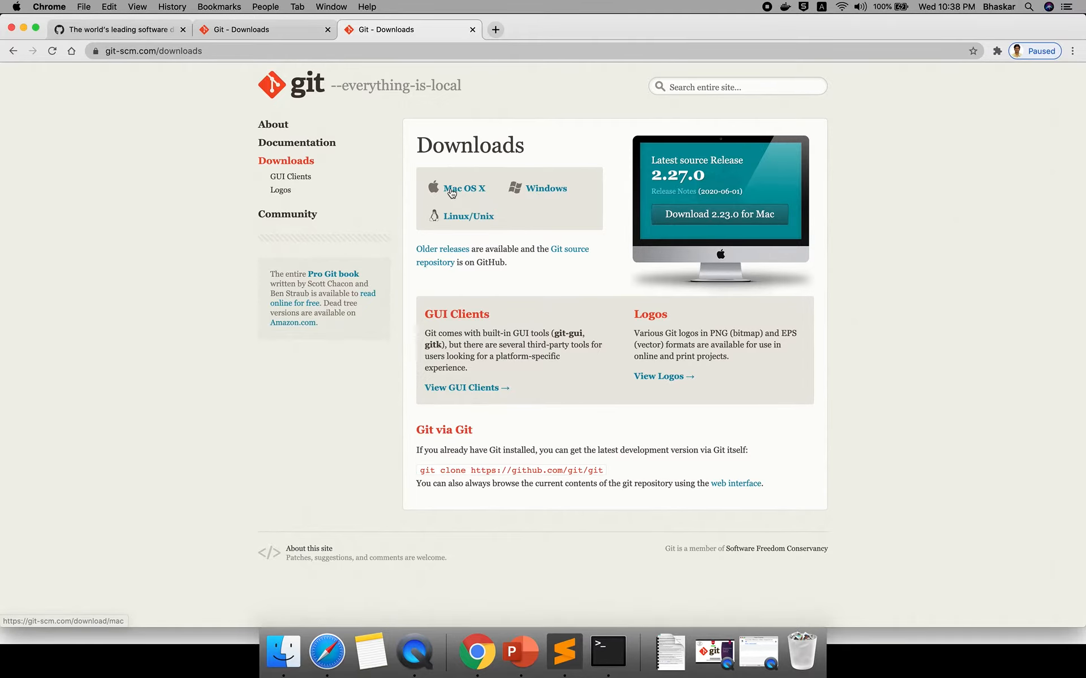
Step: Follow the Mac OS X link on git-scm.com/downloads
left_click(625, 651)
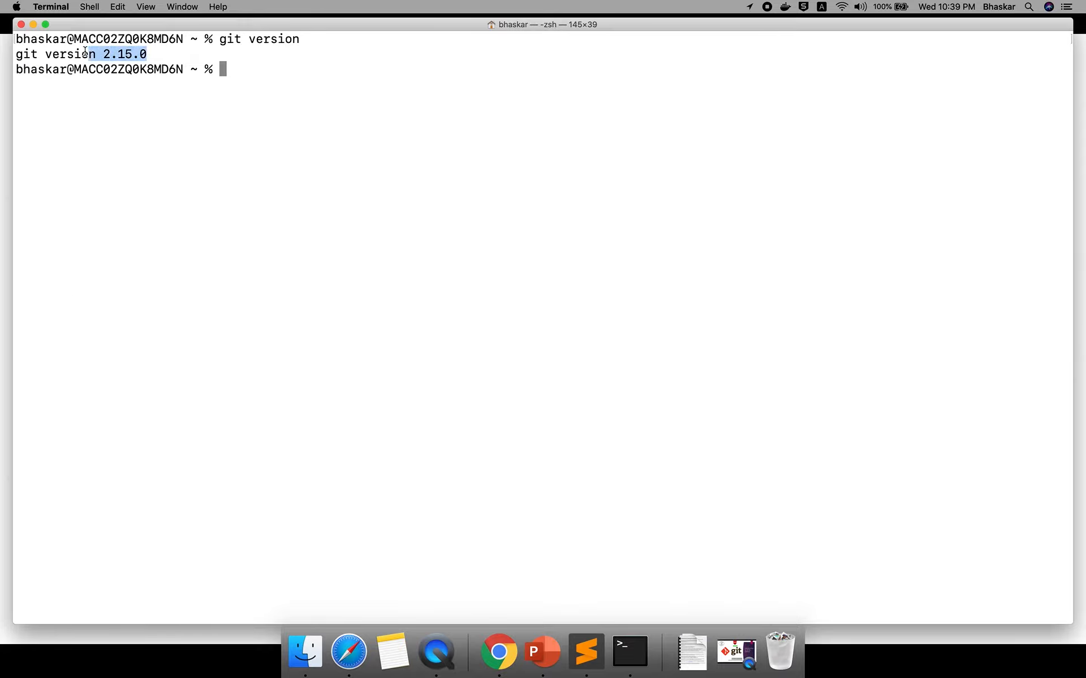
Step: Run git --version in Terminal, which reports git version 2.15.0
left_click(288, 97)
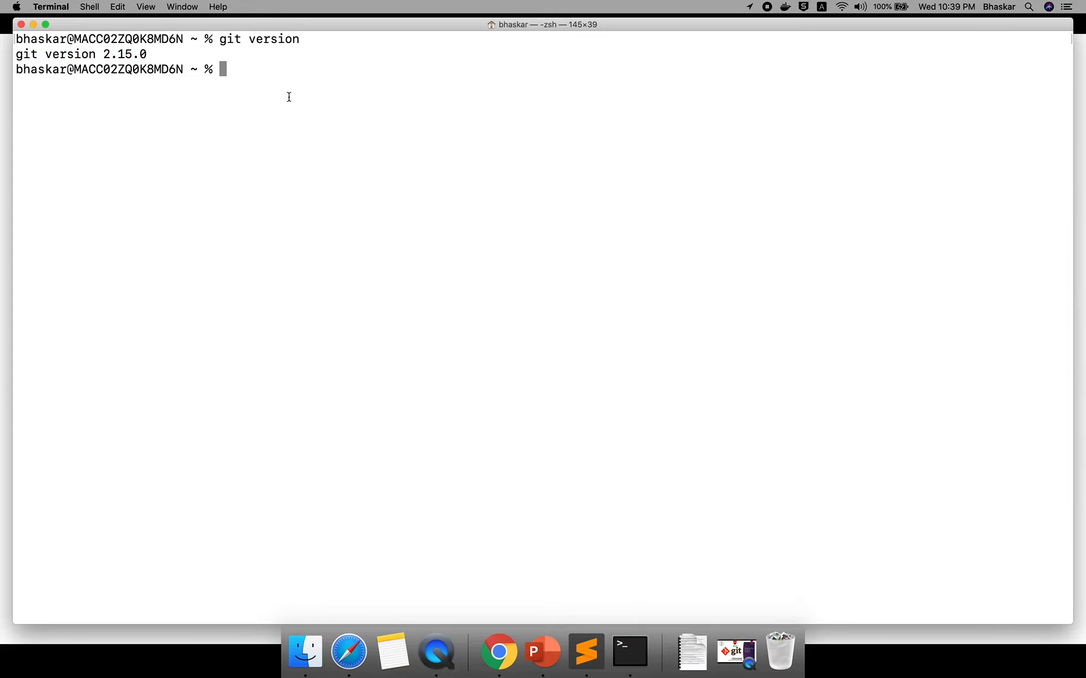
type("git --ver")
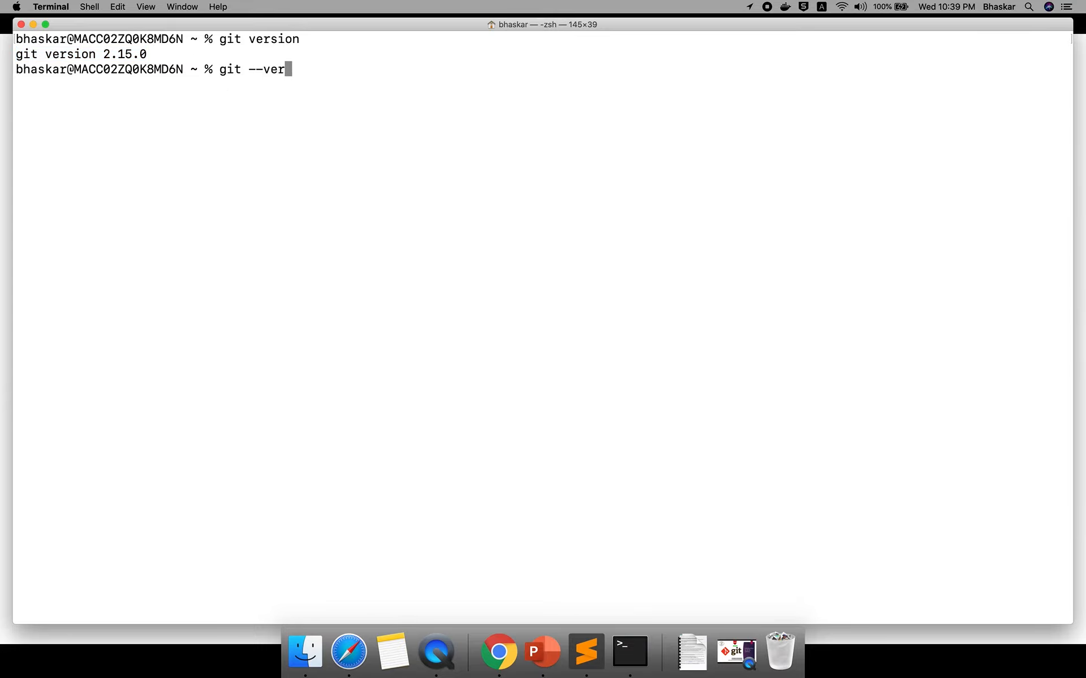
key("Return")
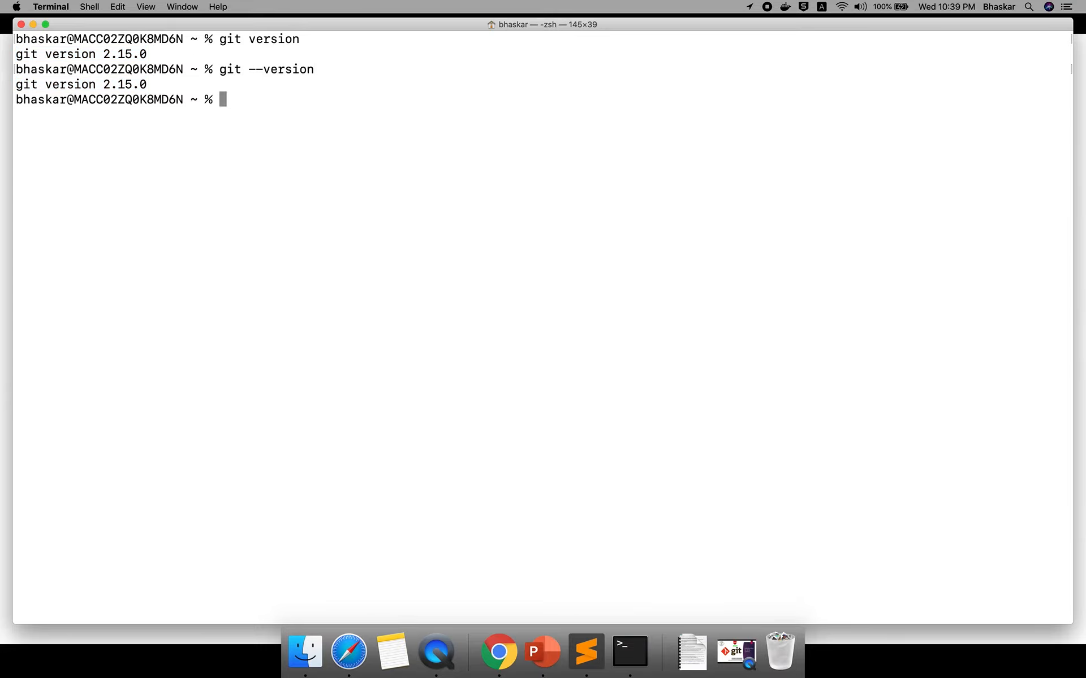